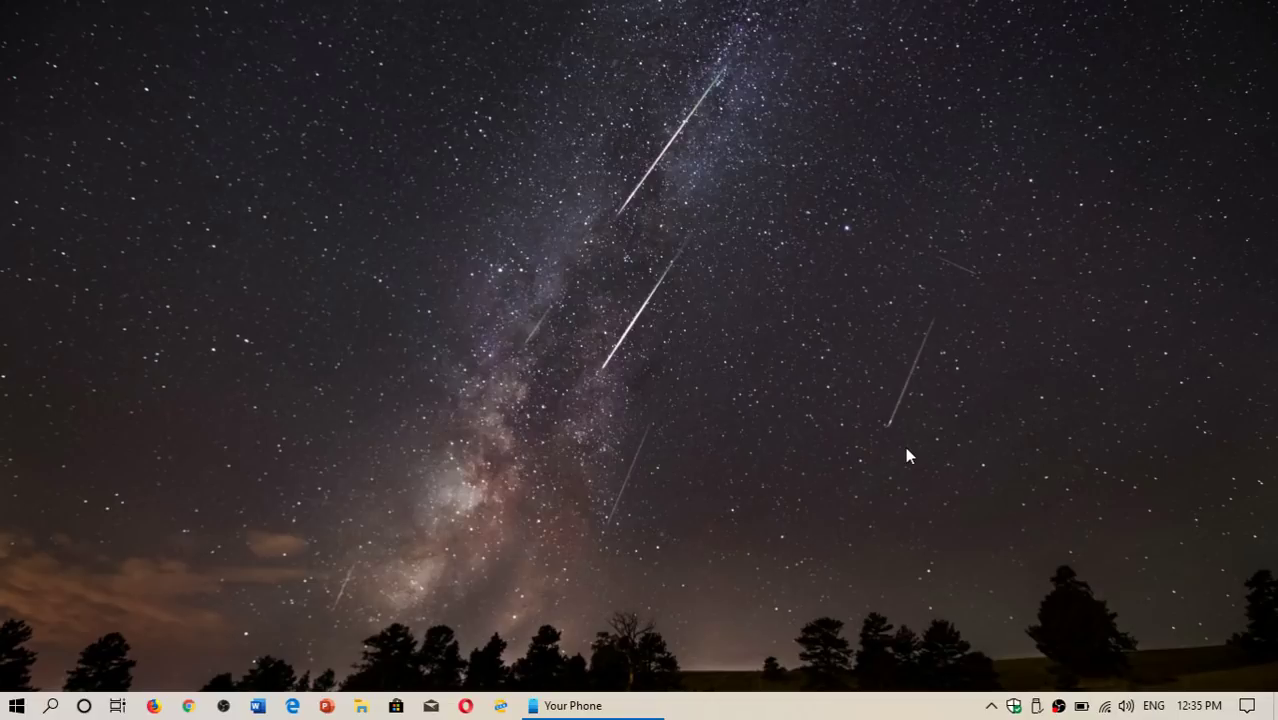
mouse_move(292, 706)
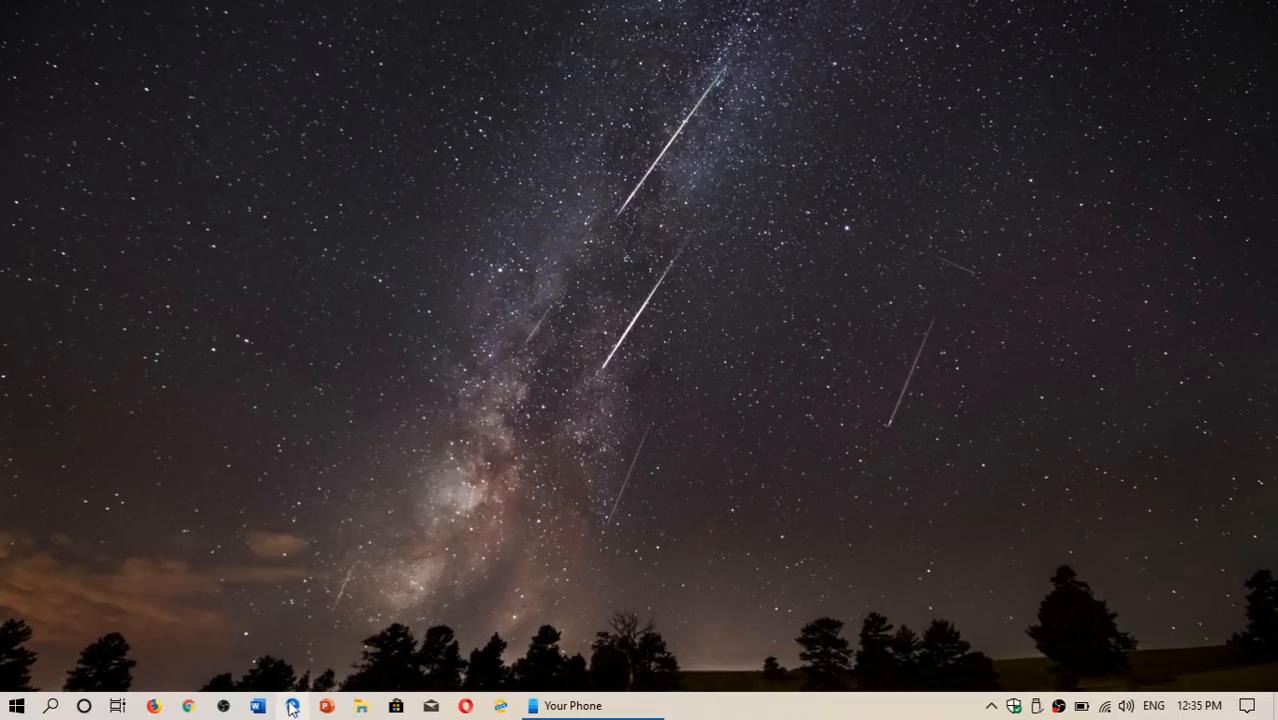
Launch Edge Insider from the taskbar, dismiss its warning, and focus the address bar
left_click(292, 706)
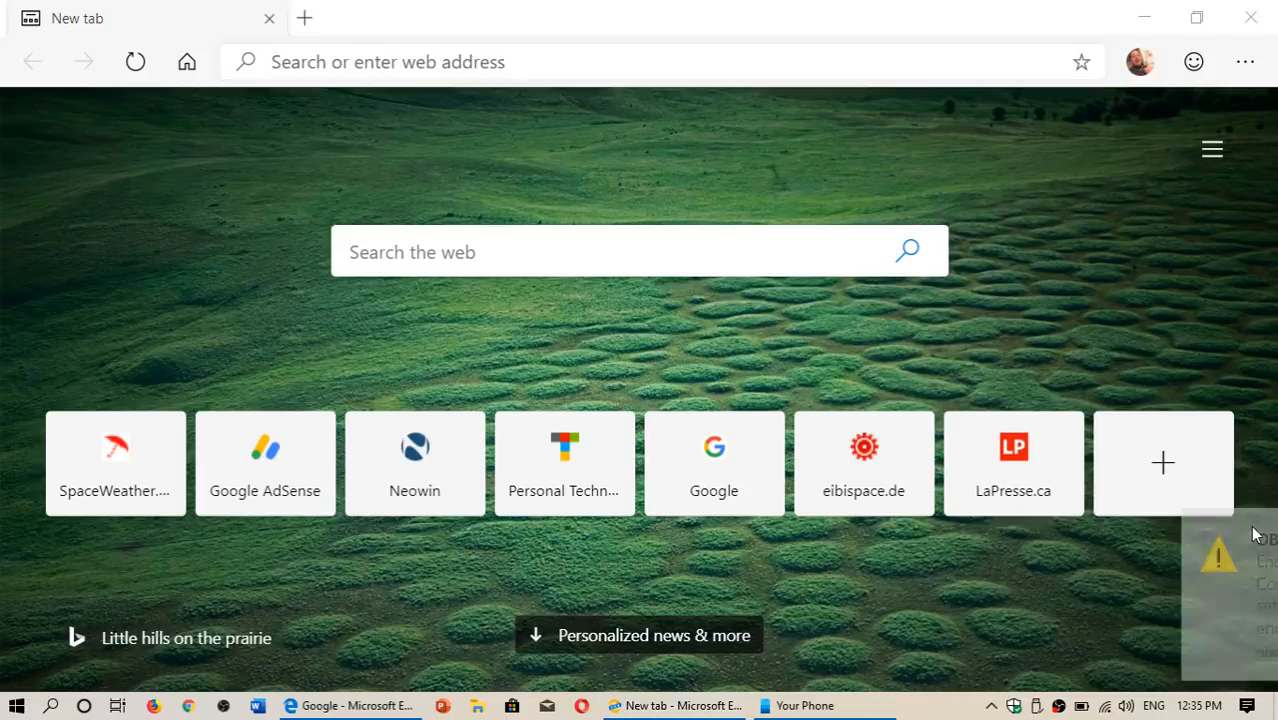
left_click(660, 61)
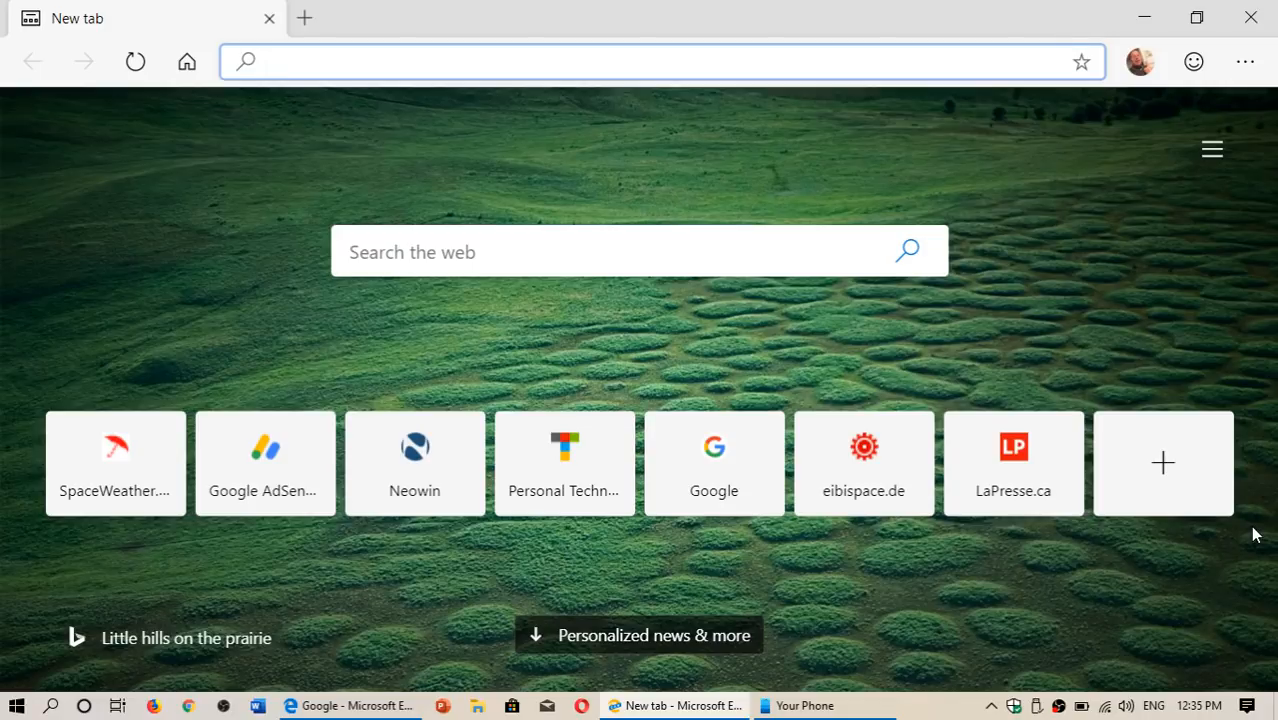
left_click(660, 61)
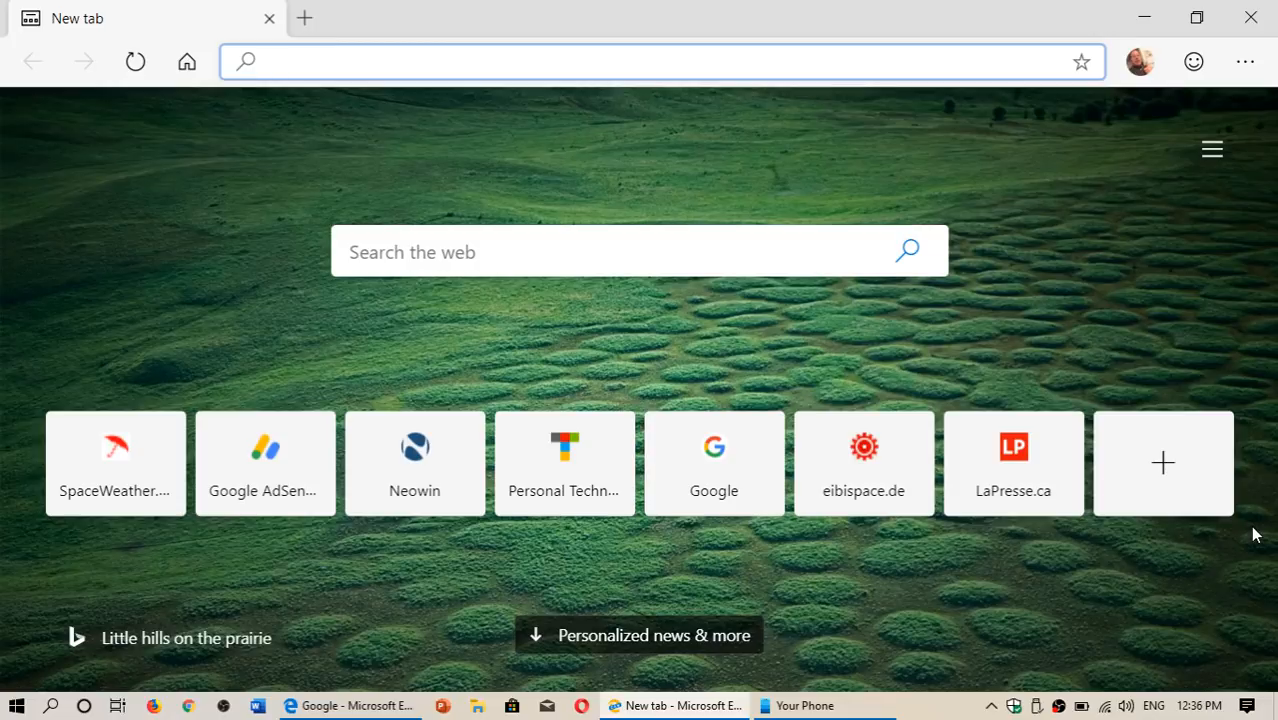
mouse_move(438, 567)
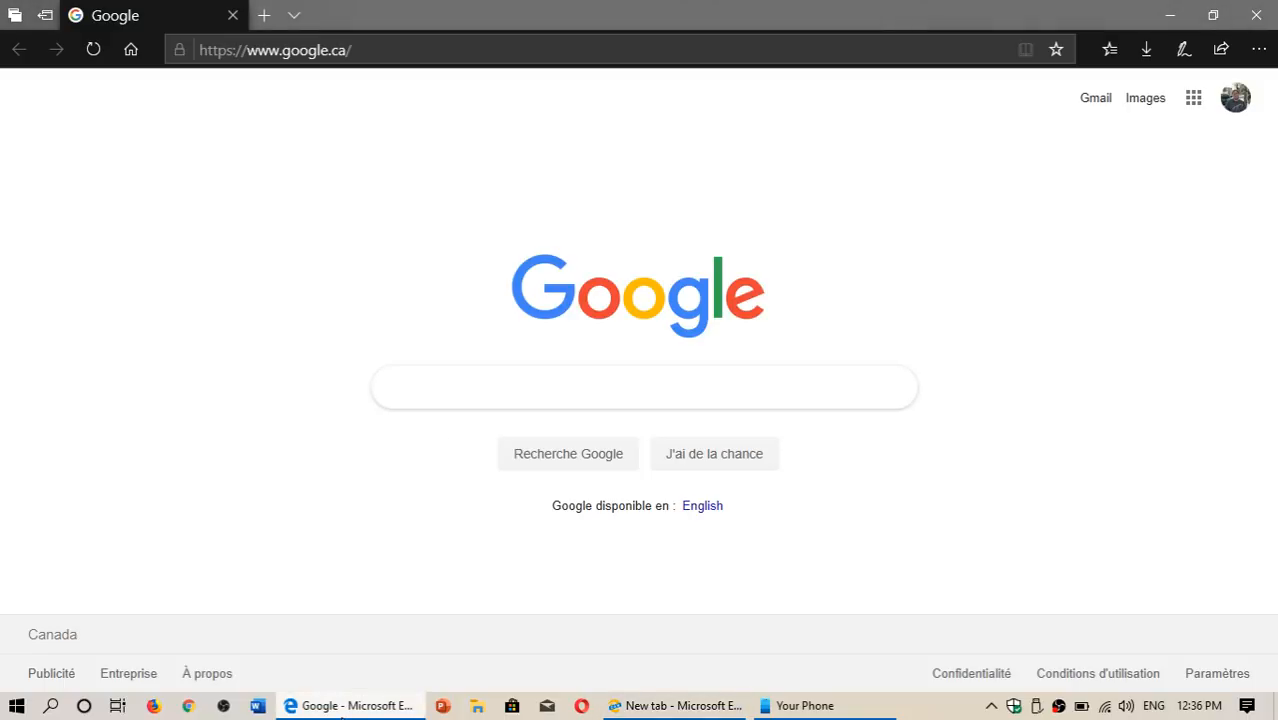
Search Google for 'edge insider' and browse its Beta, Dev and Canary downloads
type("edg")
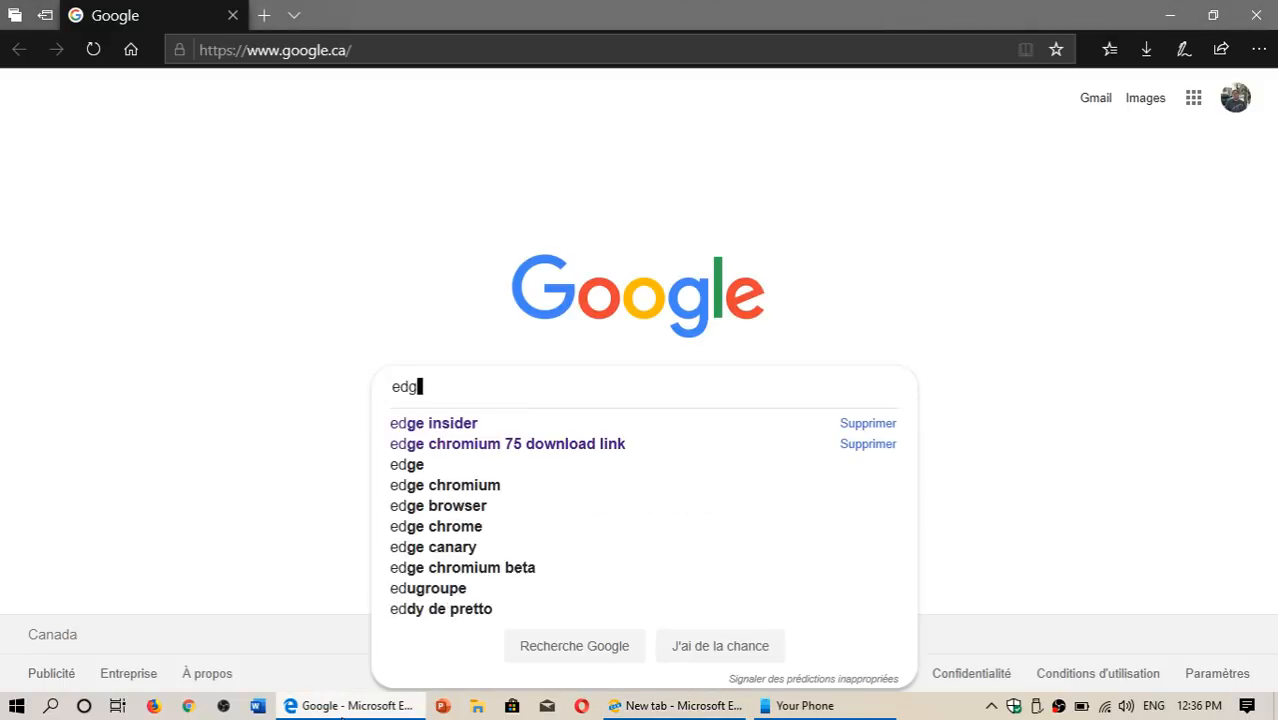
left_click(433, 423)
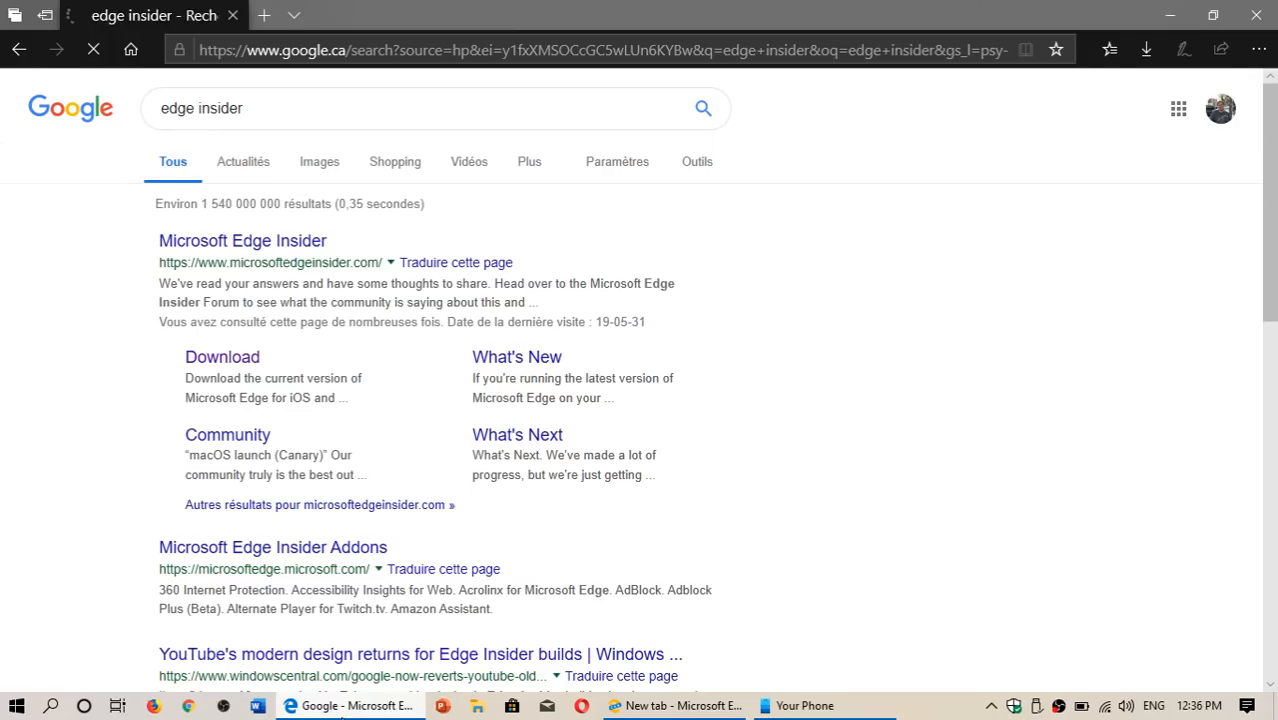
mouse_move(242, 240)
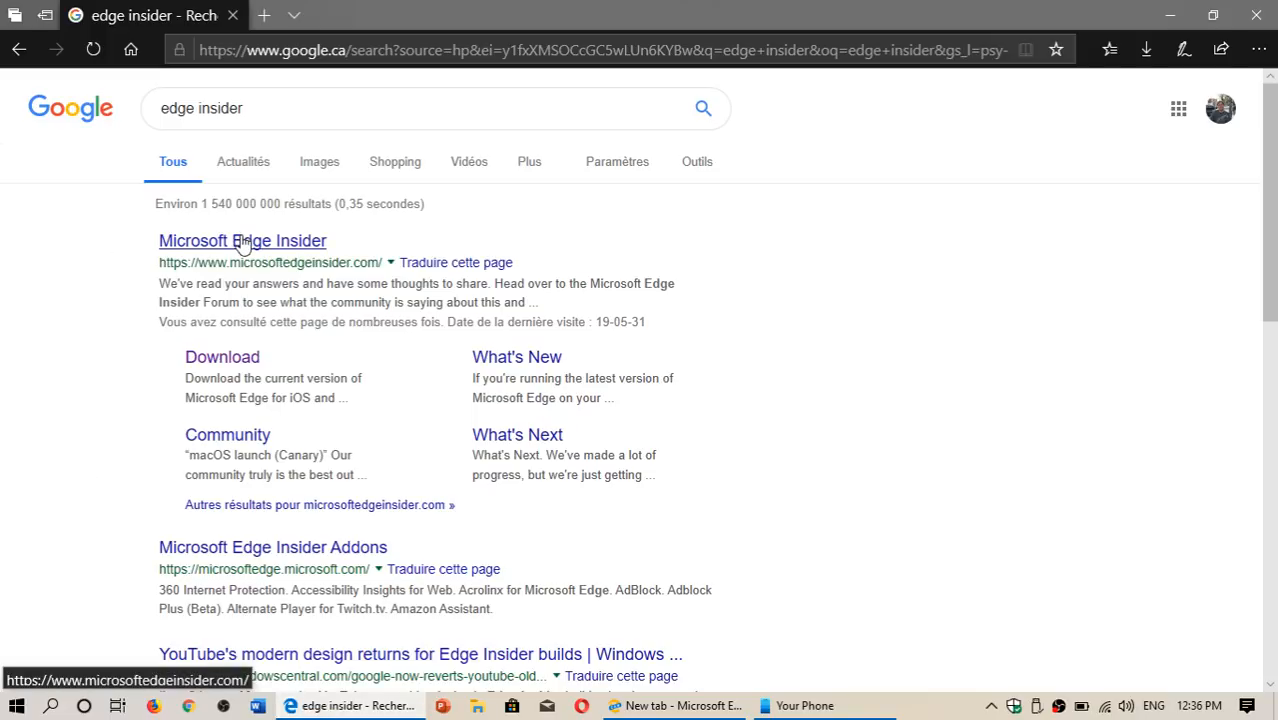
left_click(242, 240)
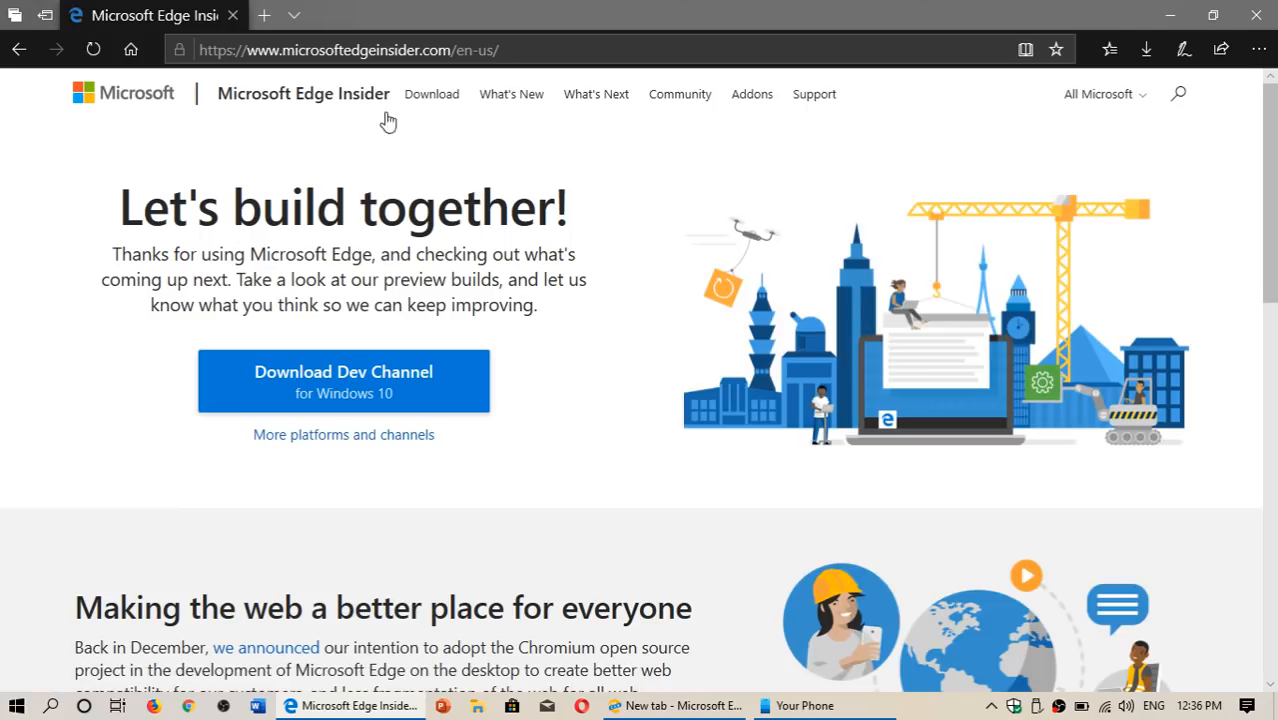
left_click(431, 93)
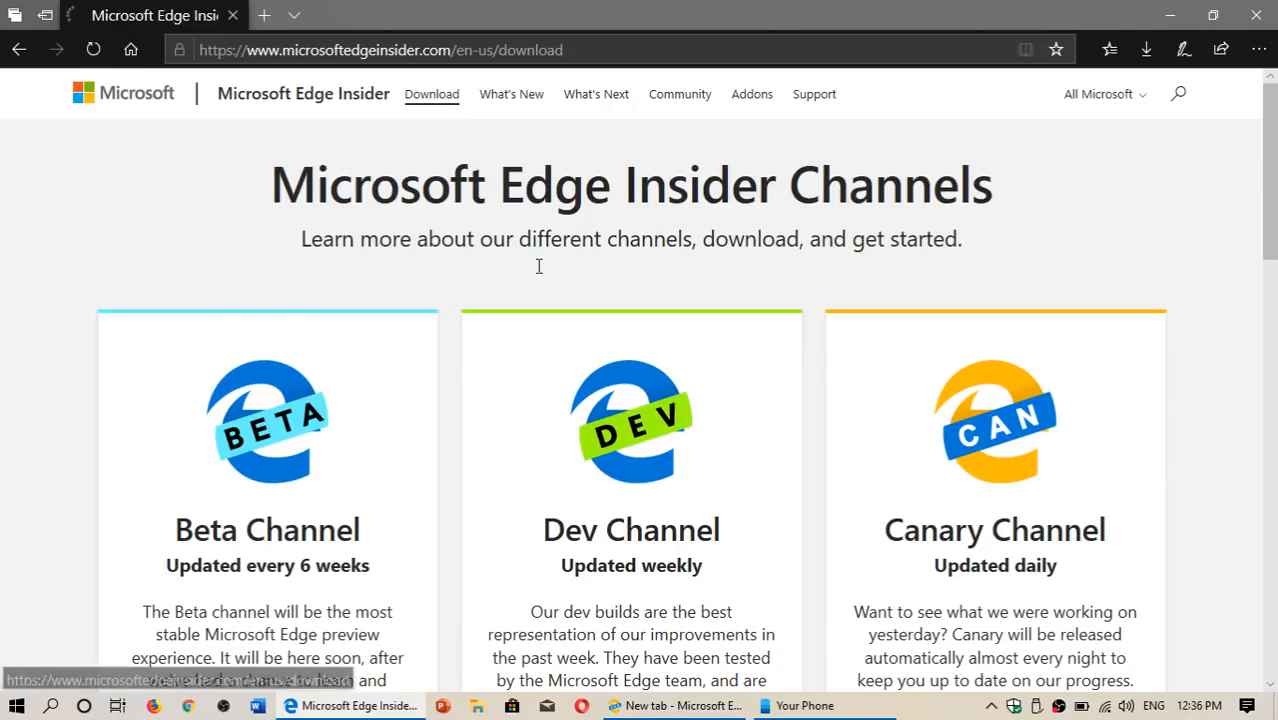
scroll("down", 3)
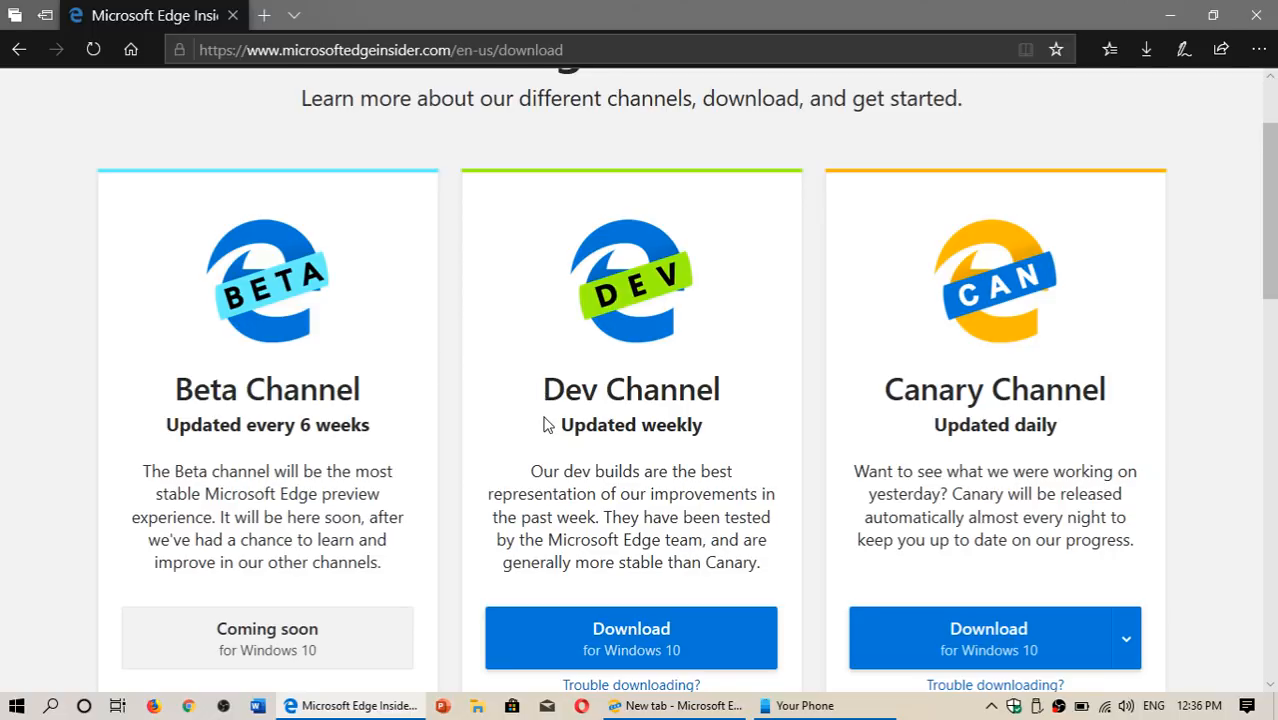
scroll("up", 3)
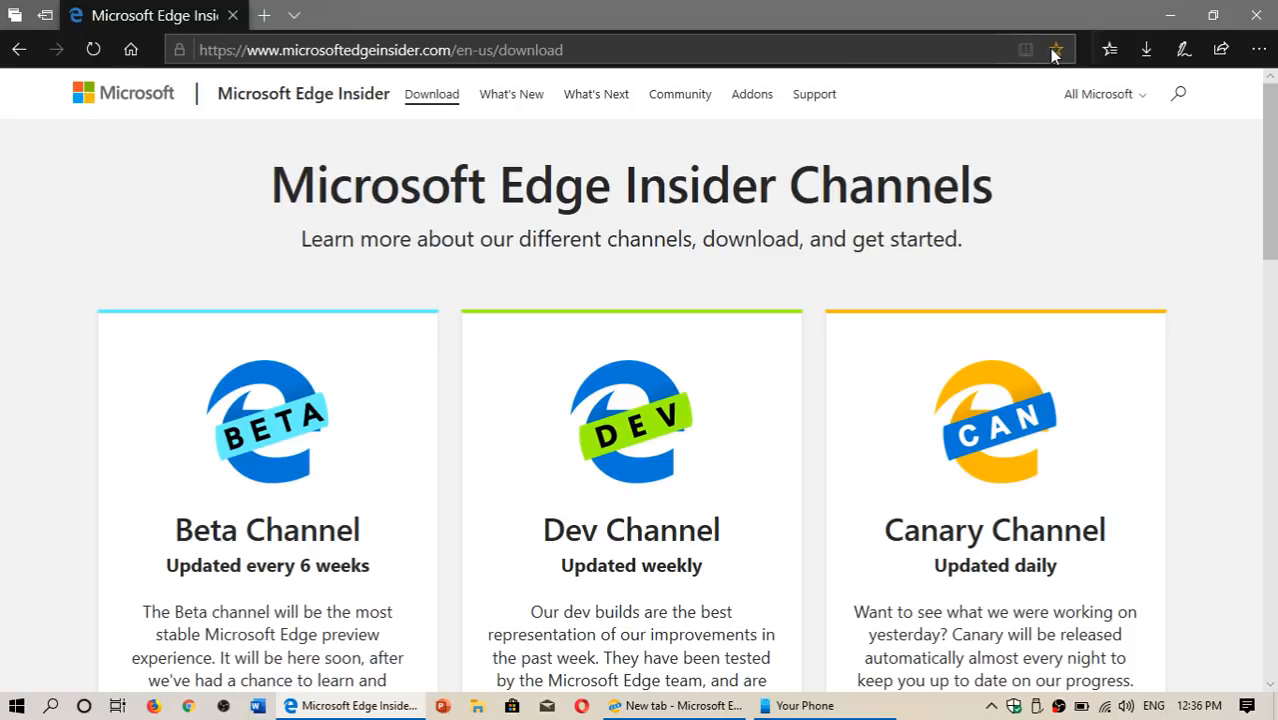
Close the legacy Edge browser to return to Edge Insider's new tab
left_click(675, 705)
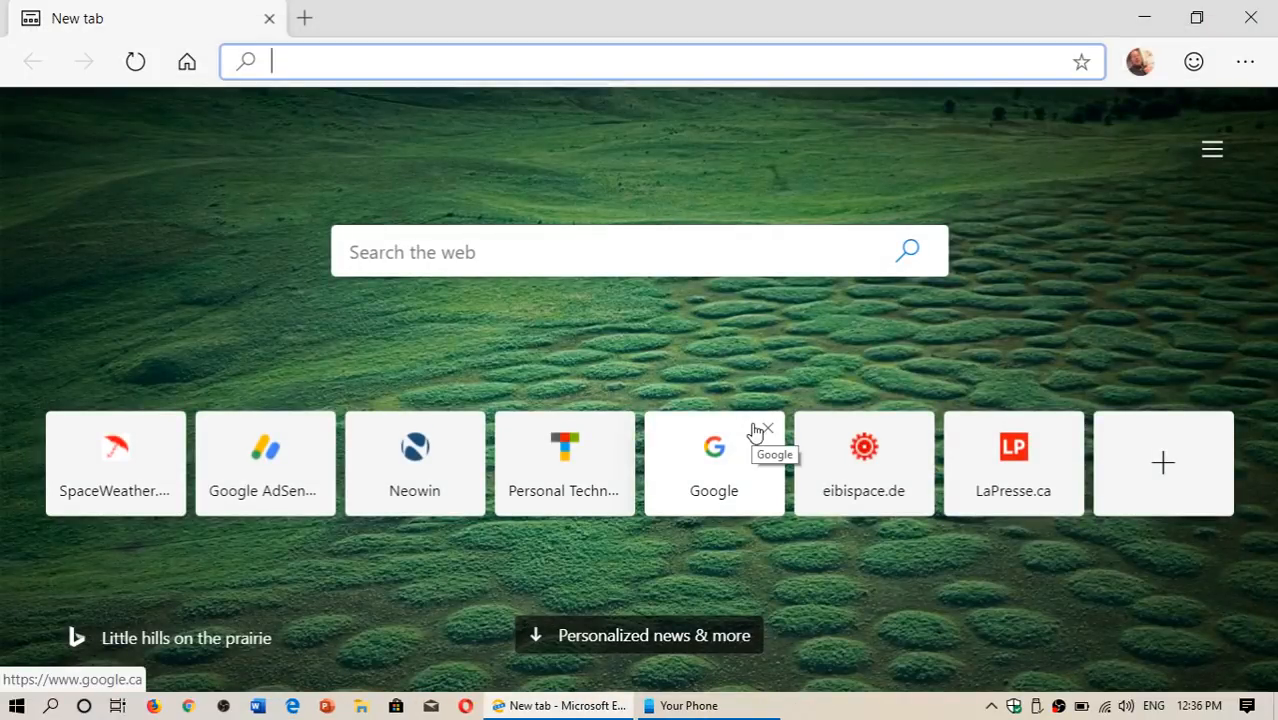
mouse_move(930, 258)
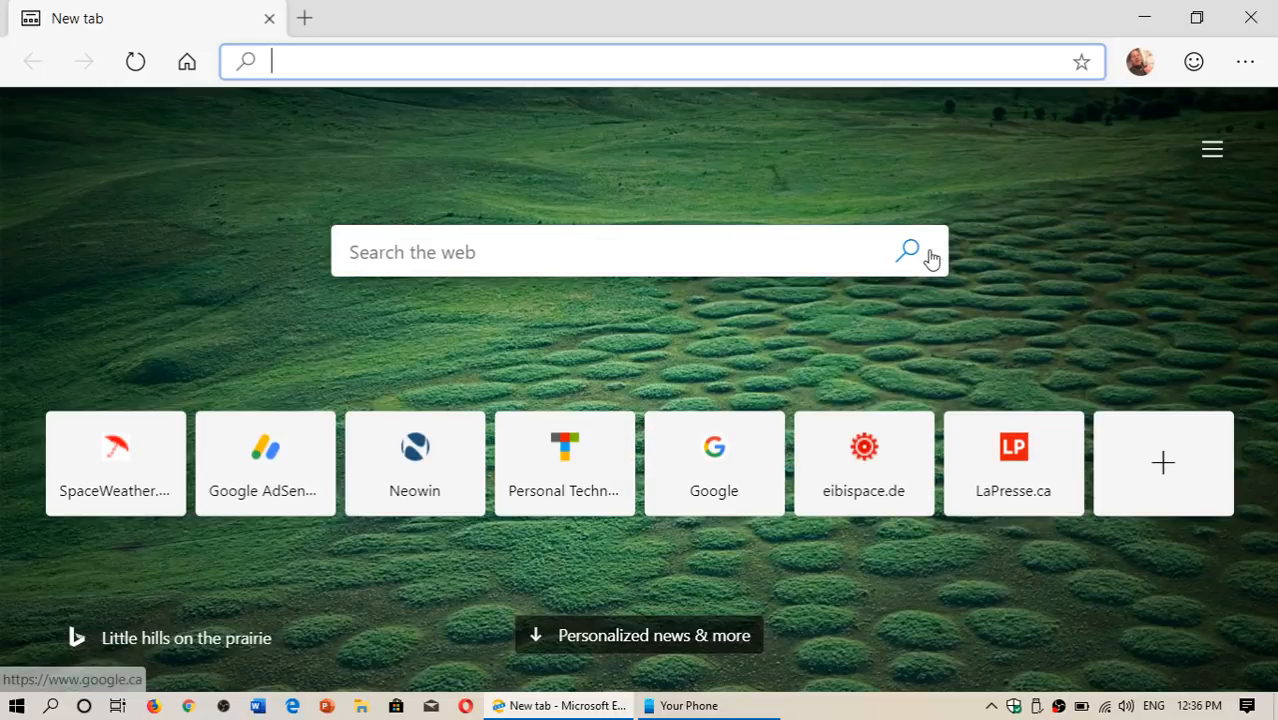
mouse_move(930, 258)
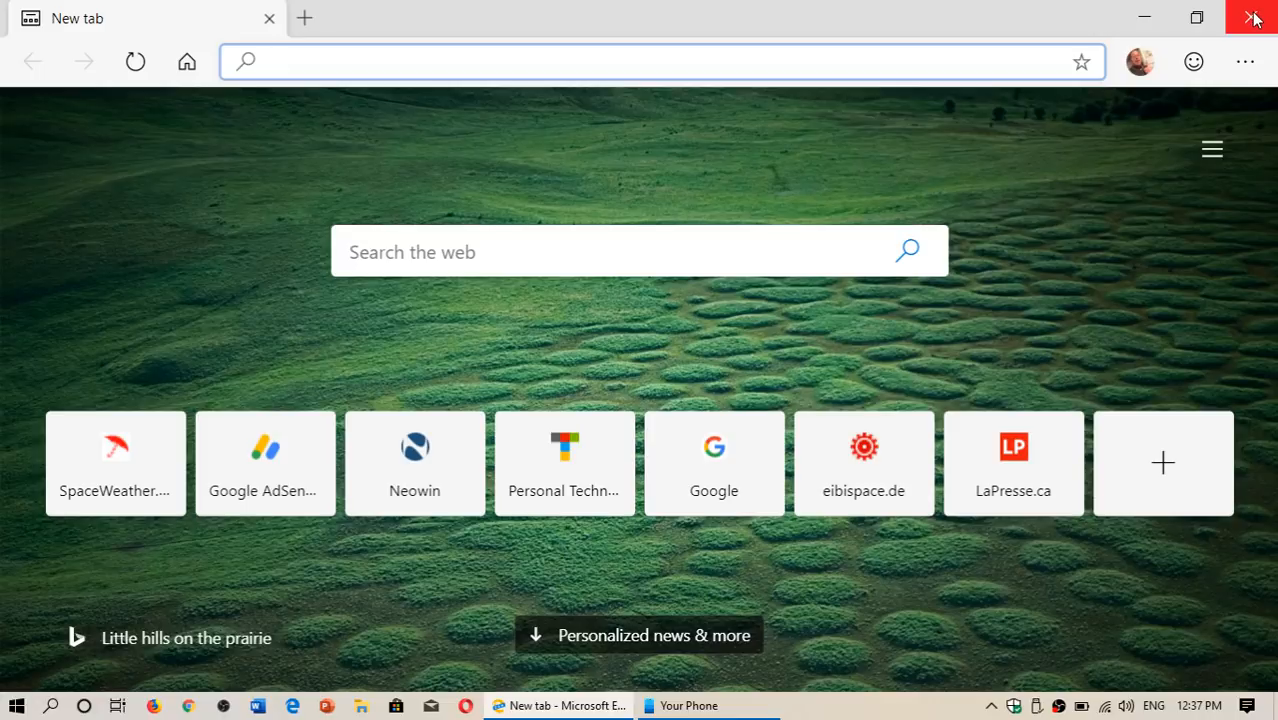
Close the Chromium Edge Insider window from its title bar
left_click(1254, 18)
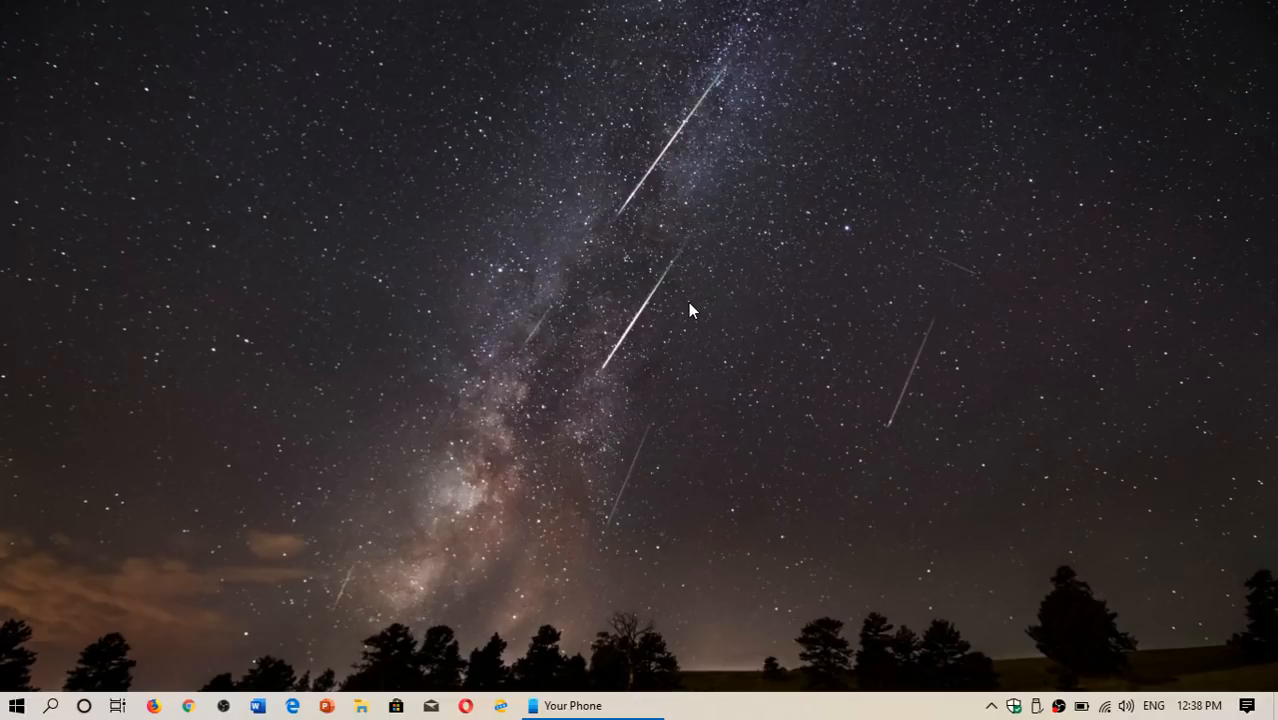
mouse_move(641, 311)
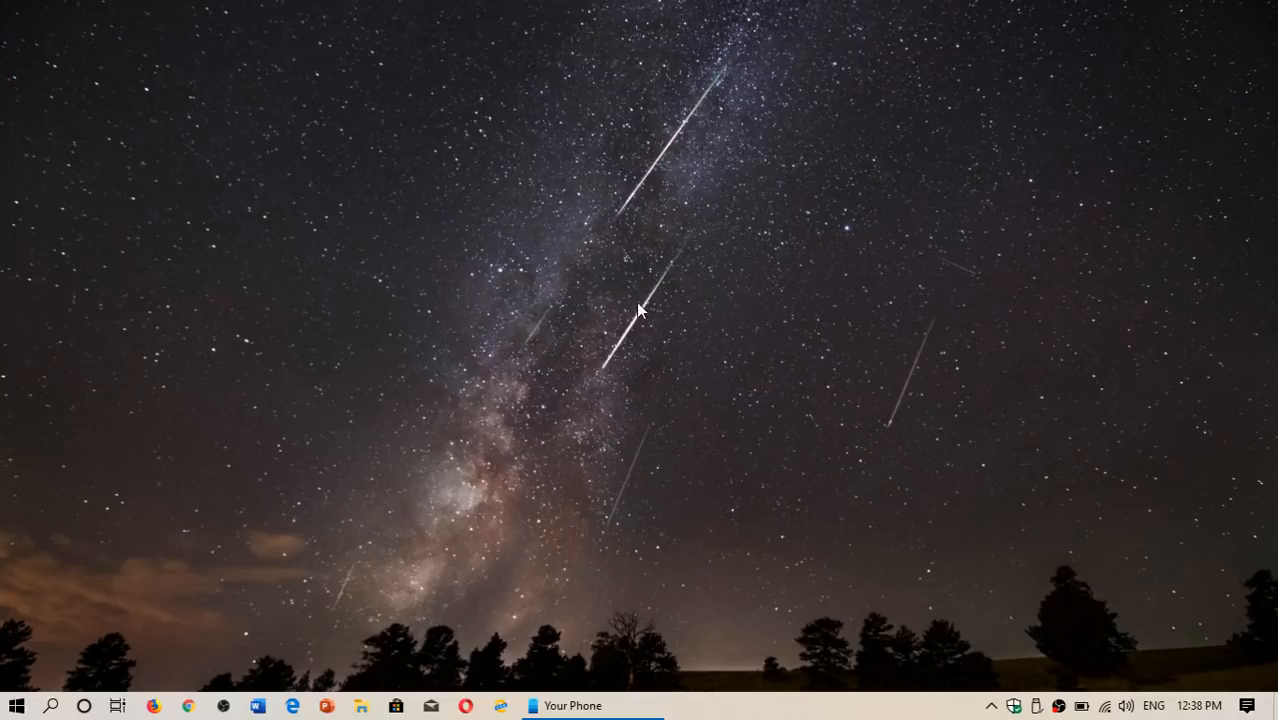
mouse_move(52, 706)
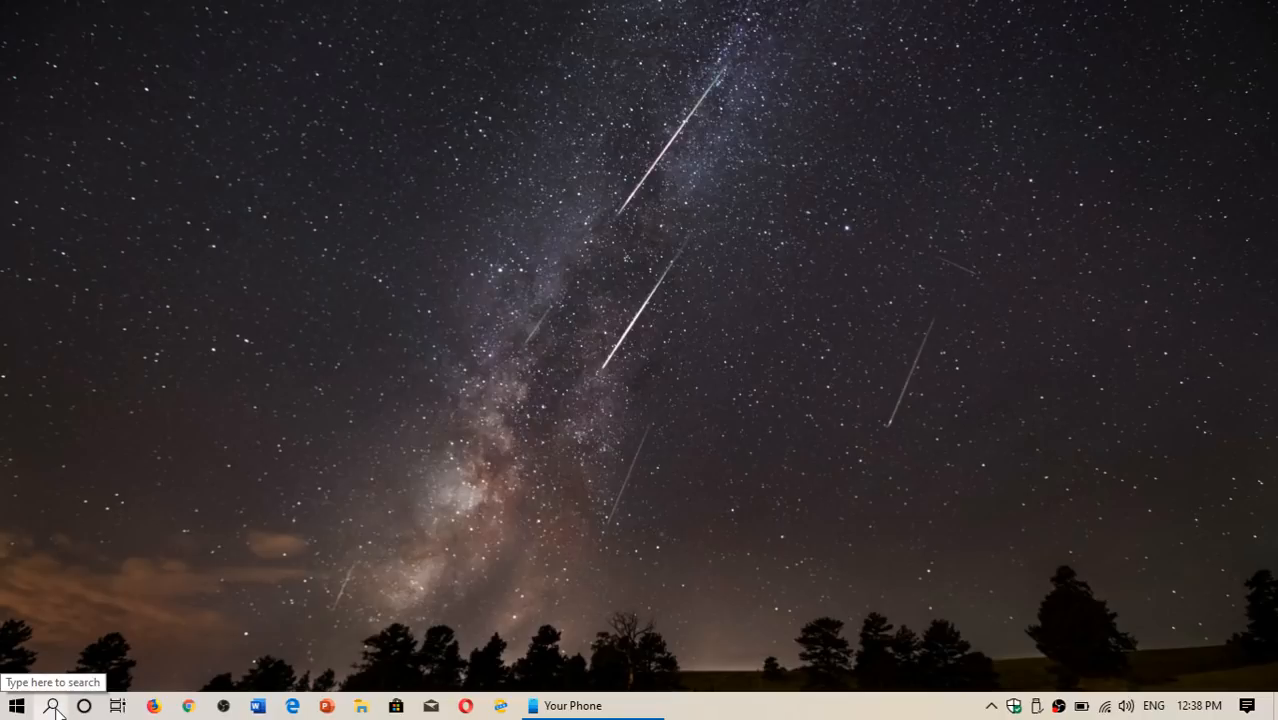
Launch Microsoft Paint by searching 'paint' from the taskbar
type("paint")
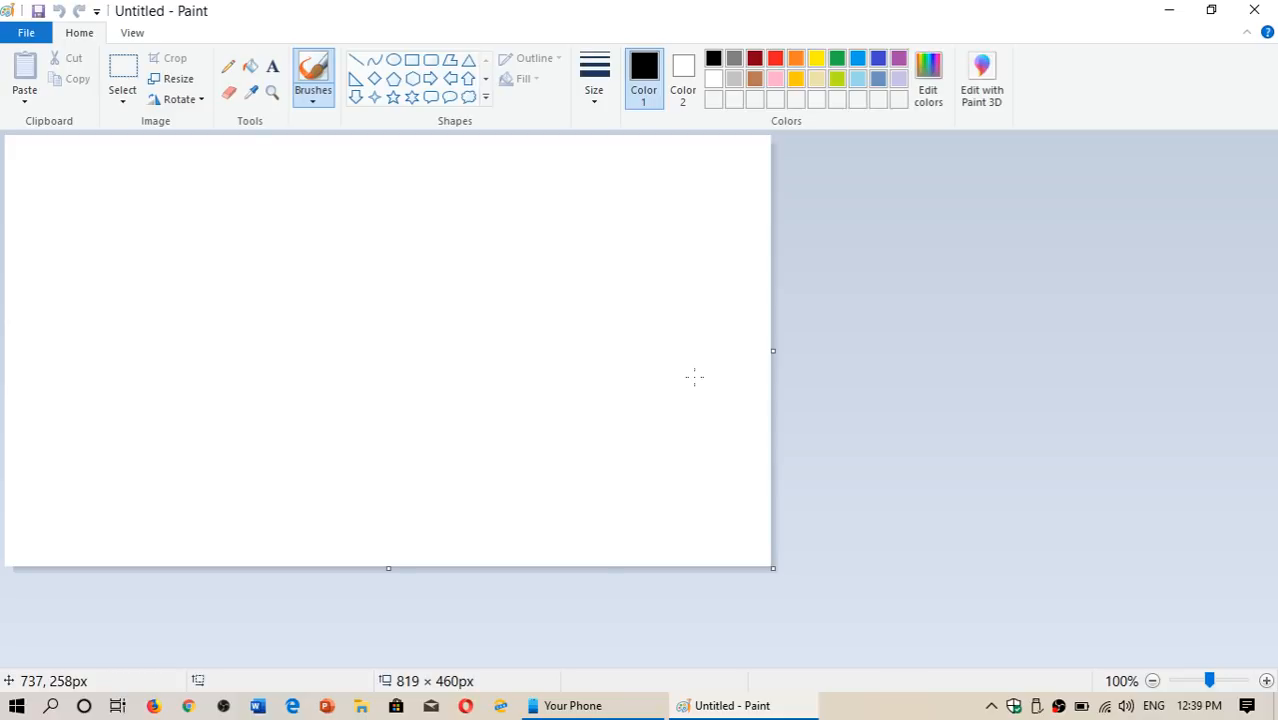
mouse_move(70, 681)
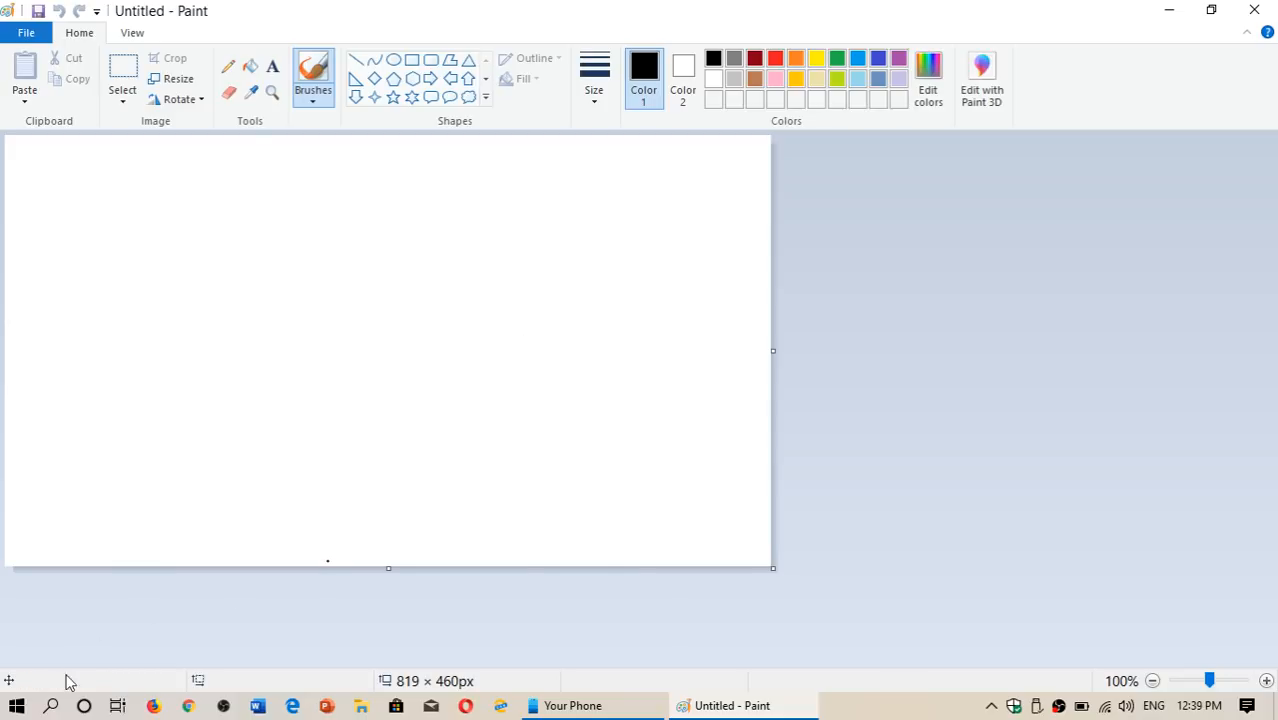
Search 'paint', launch Paint 3D, and start a new blank project
left_click(50, 706)
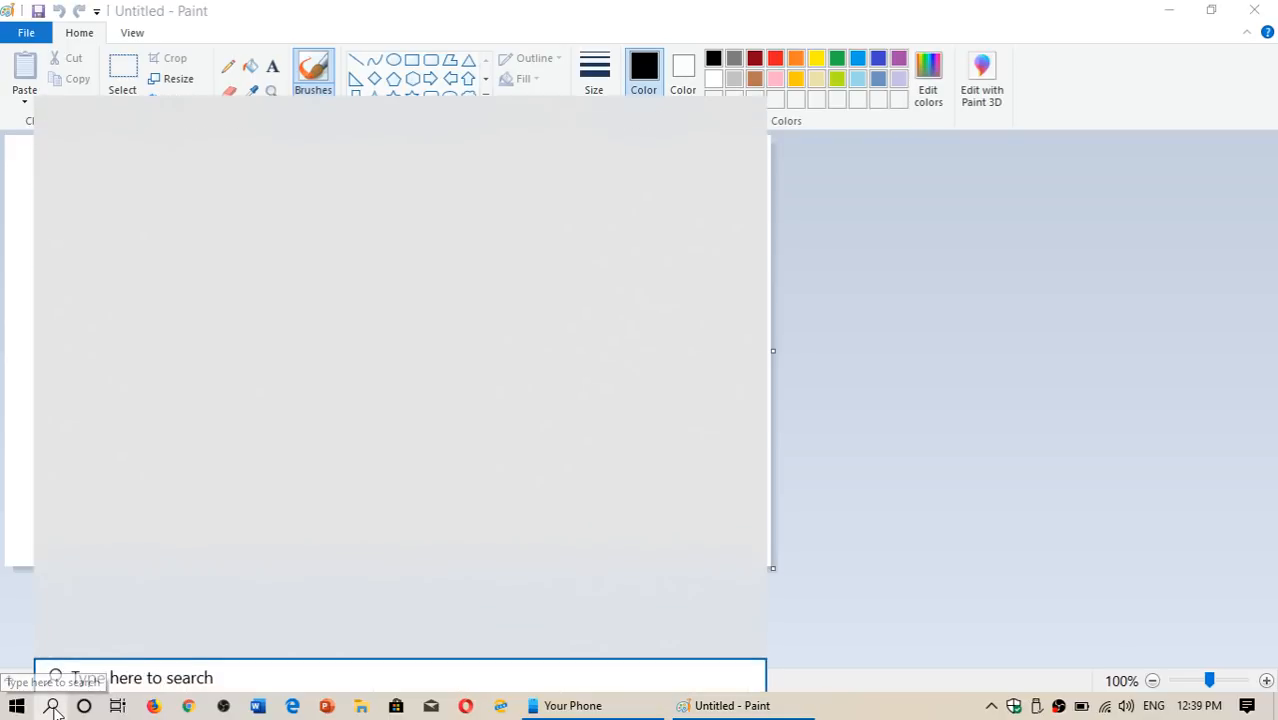
type("paint")
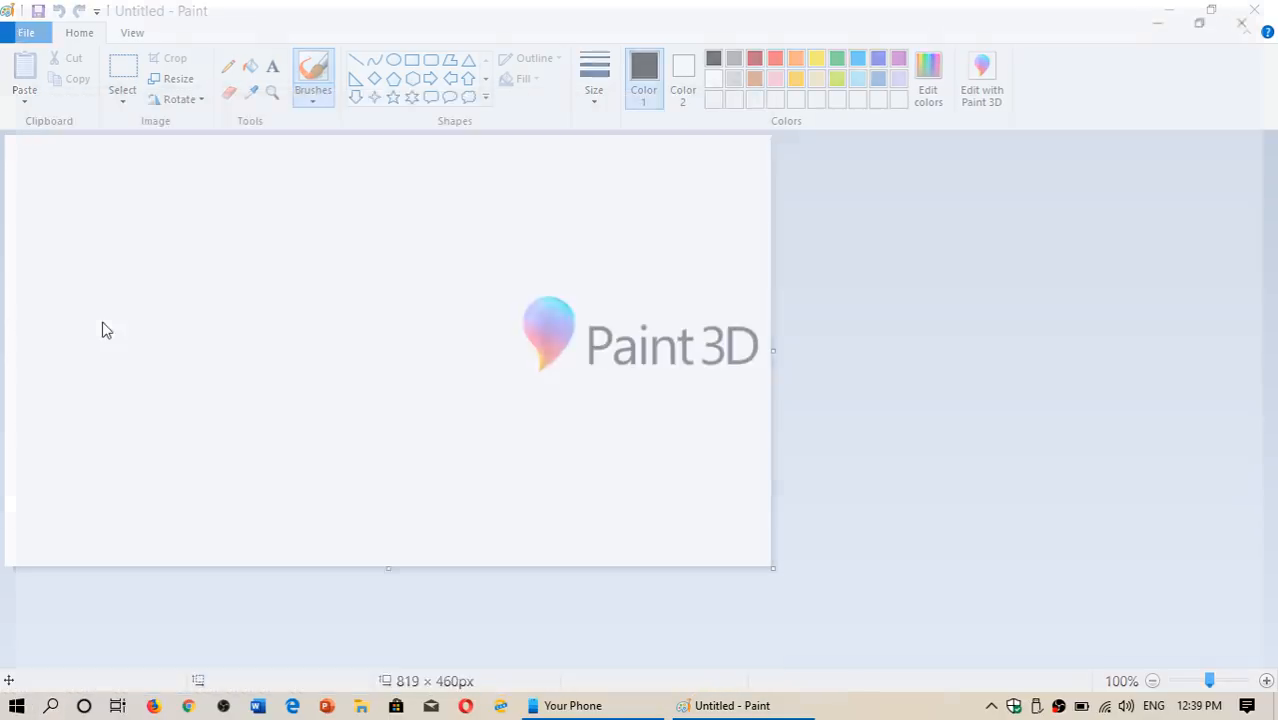
left_click(981, 78)
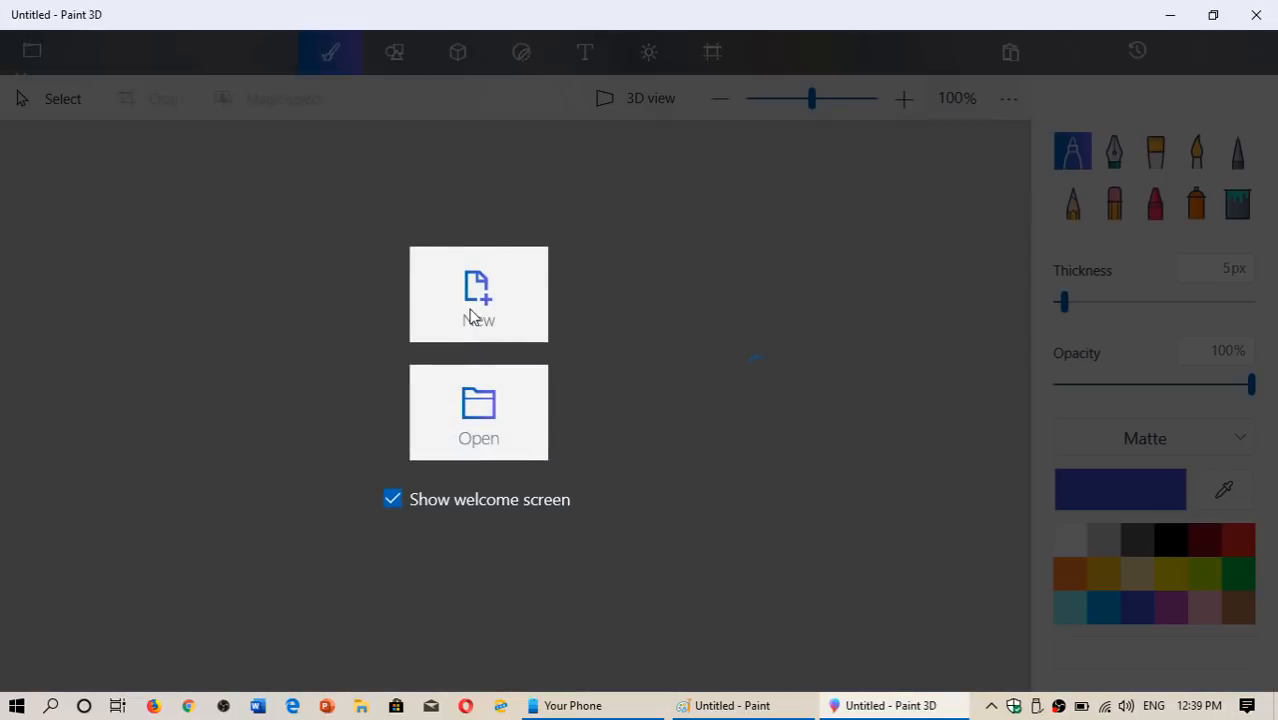
left_click(478, 294)
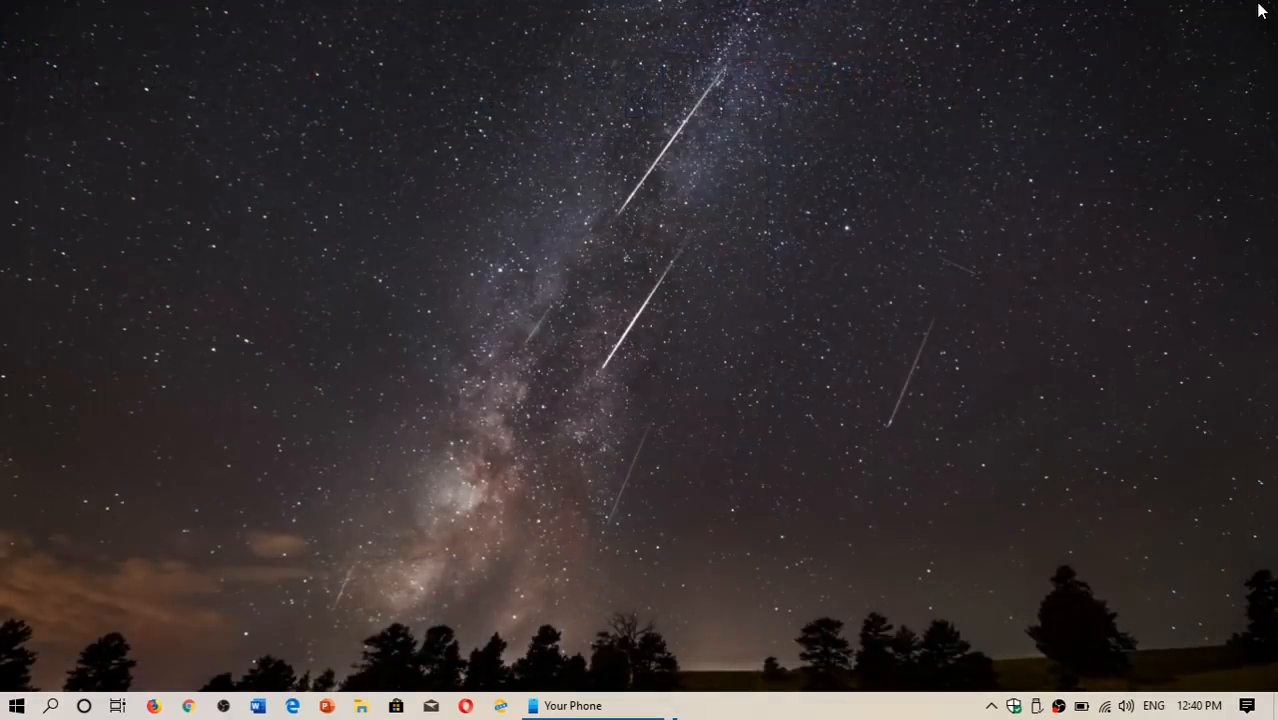
mouse_move(1253, 657)
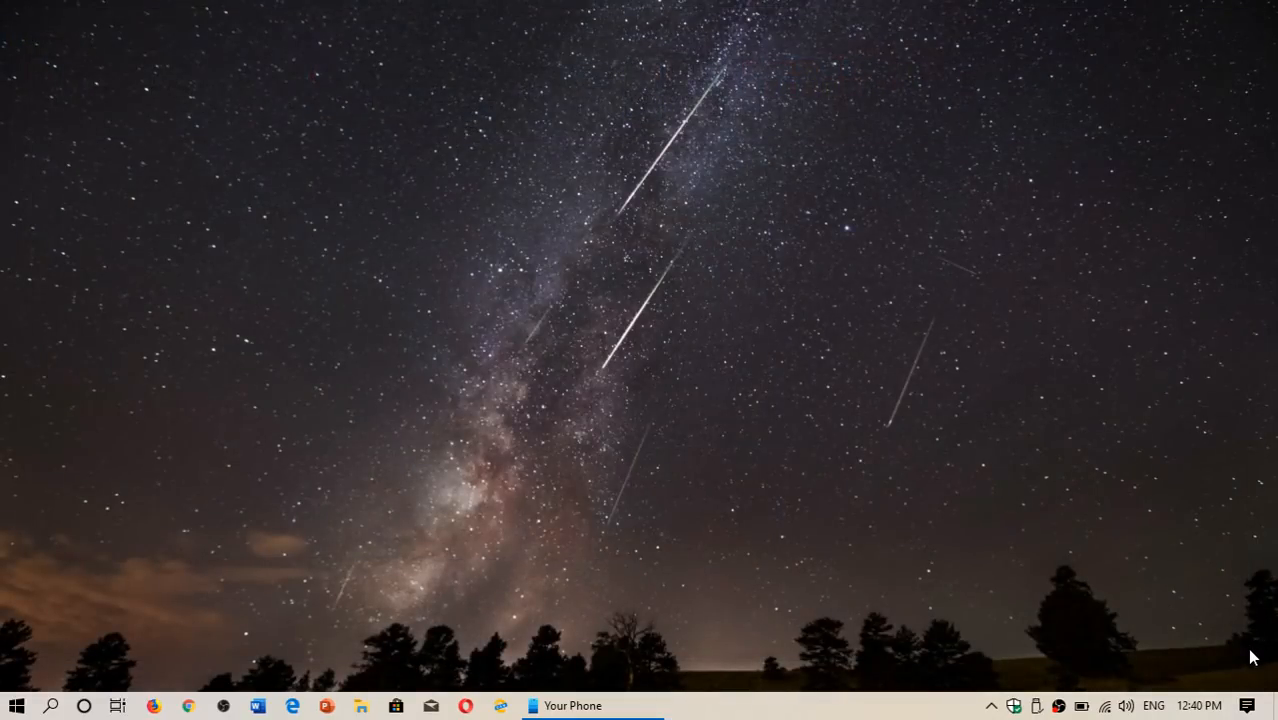
Open Action Center from the taskbar and go to All settings
left_click(1247, 706)
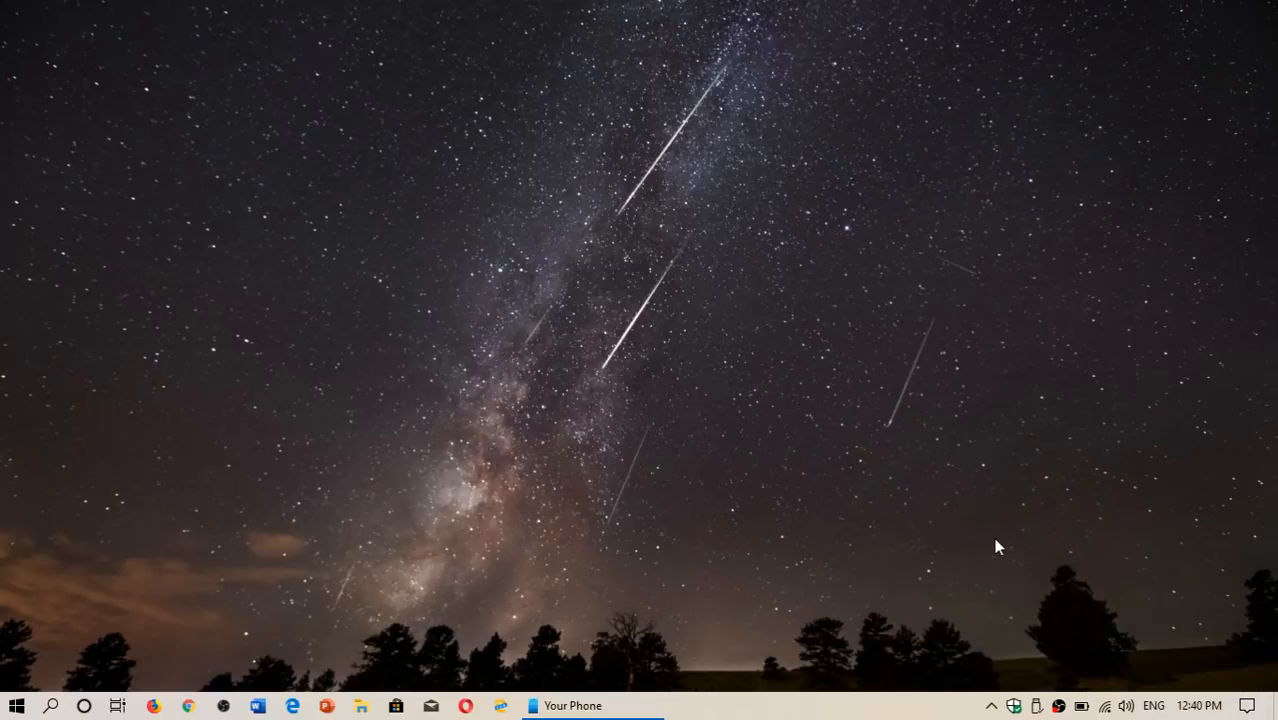
left_click(1248, 705)
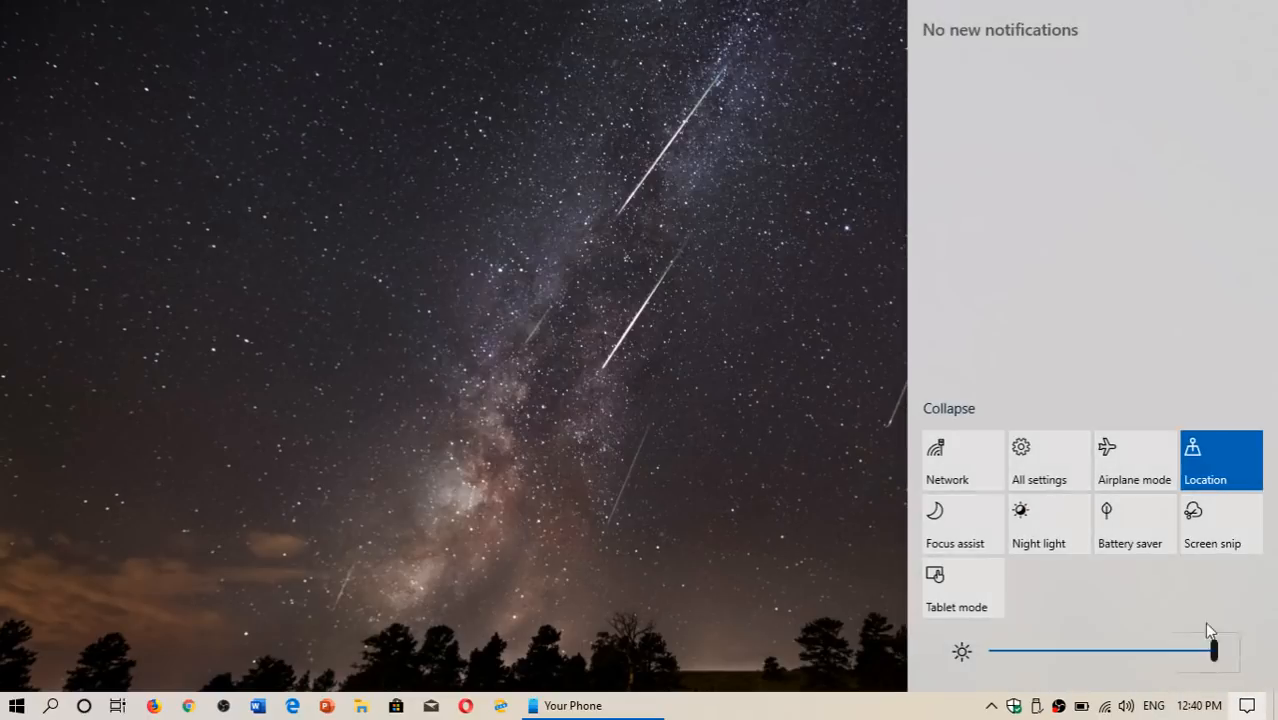
left_click(1038, 460)
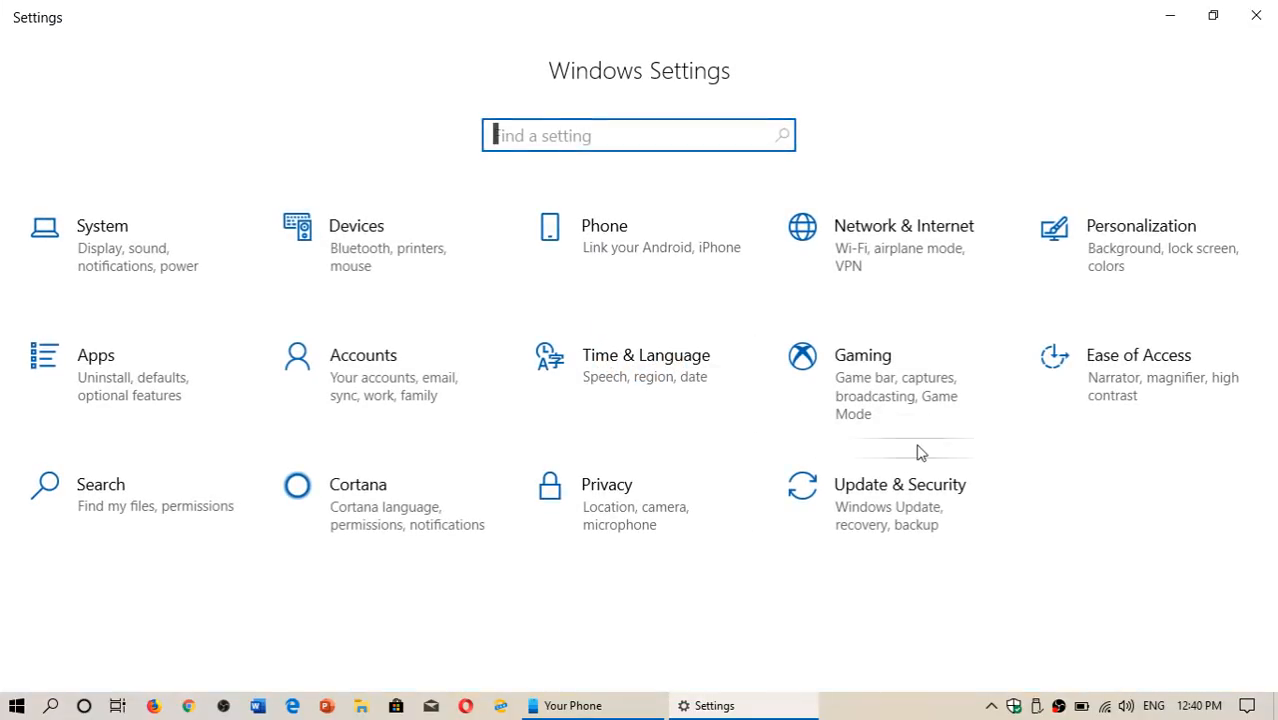
View the Ease of Access Display page, then close Settings
left_click(1138, 355)
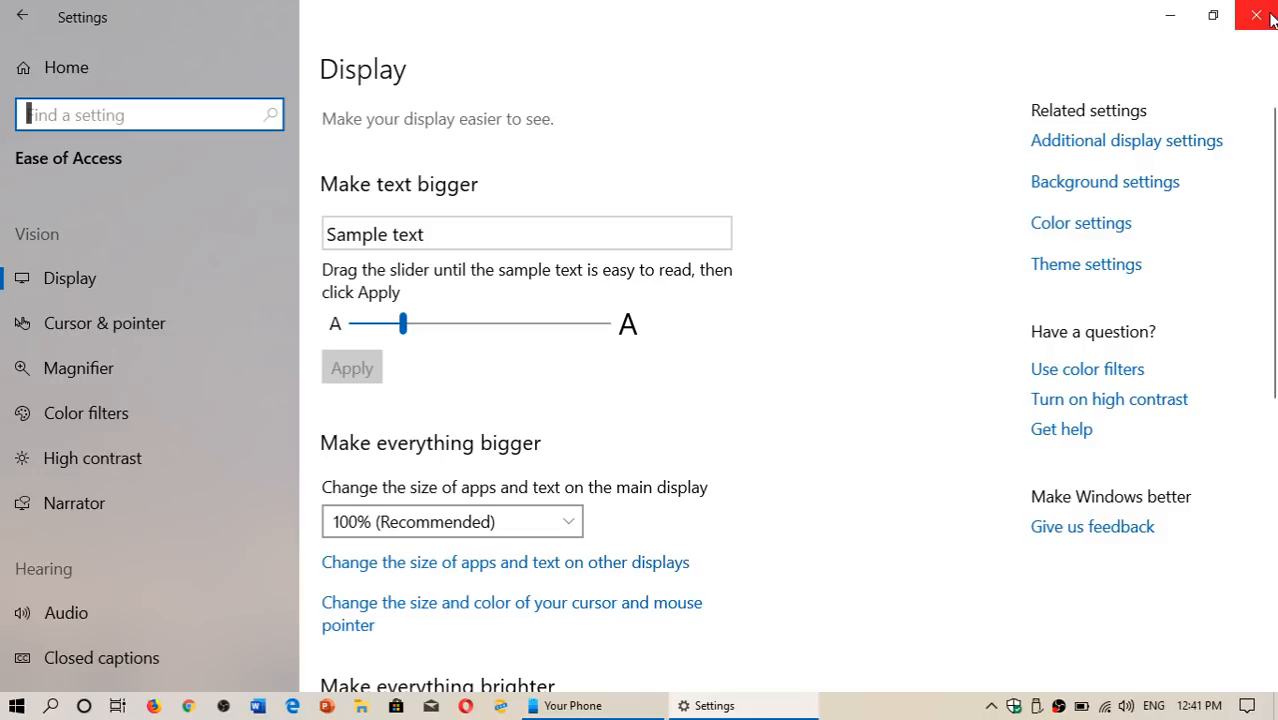
left_click(1257, 16)
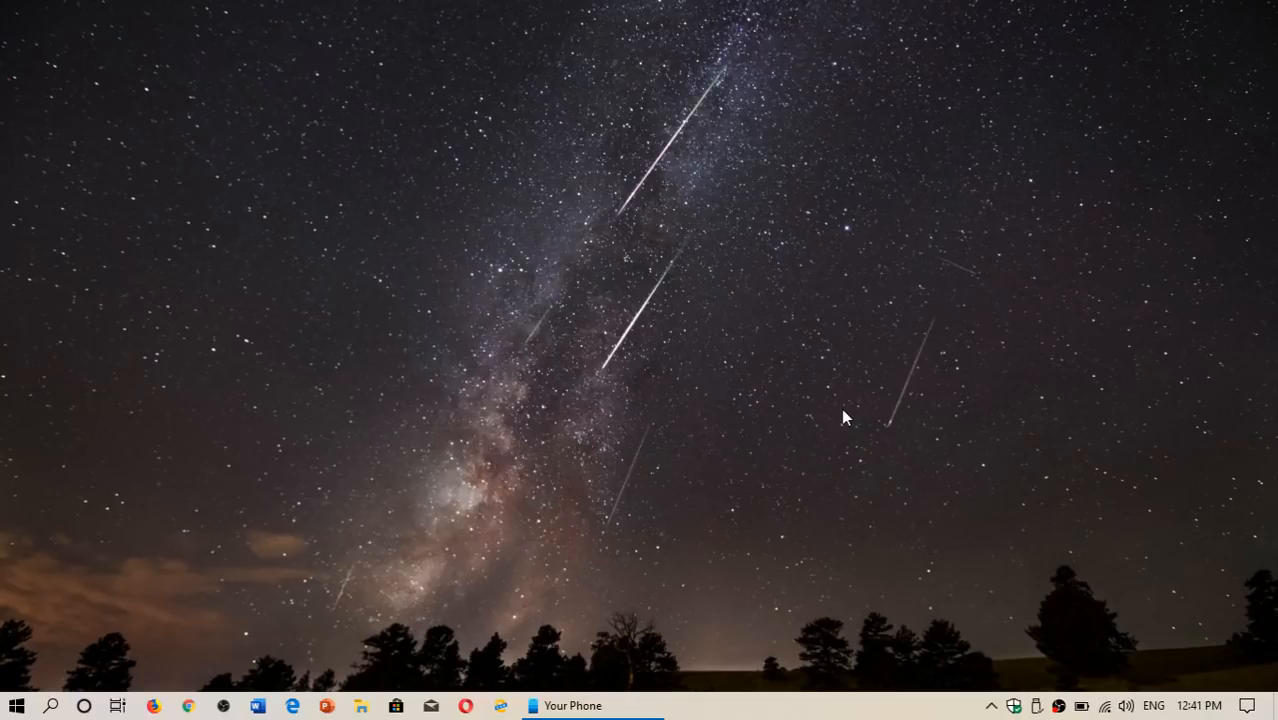
mouse_move(613, 683)
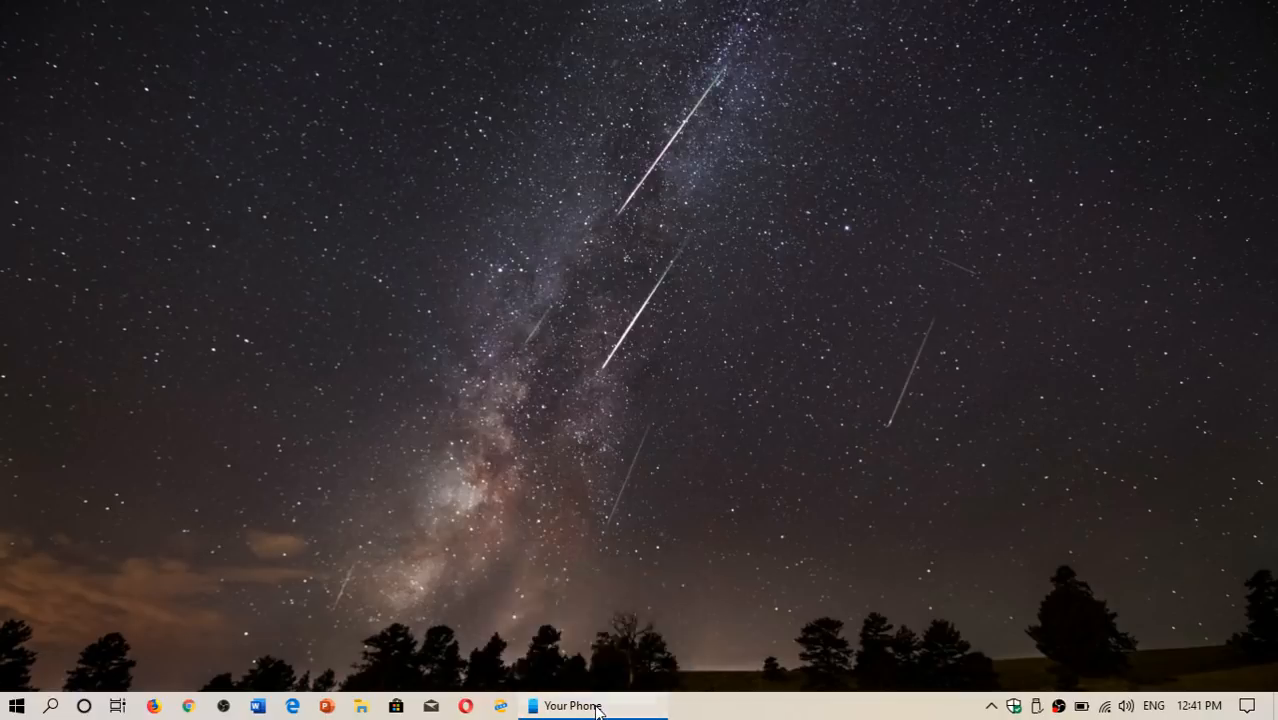
Open Your Phone to browse the Galaxy S9+'s recent photos, then close it
left_click(572, 705)
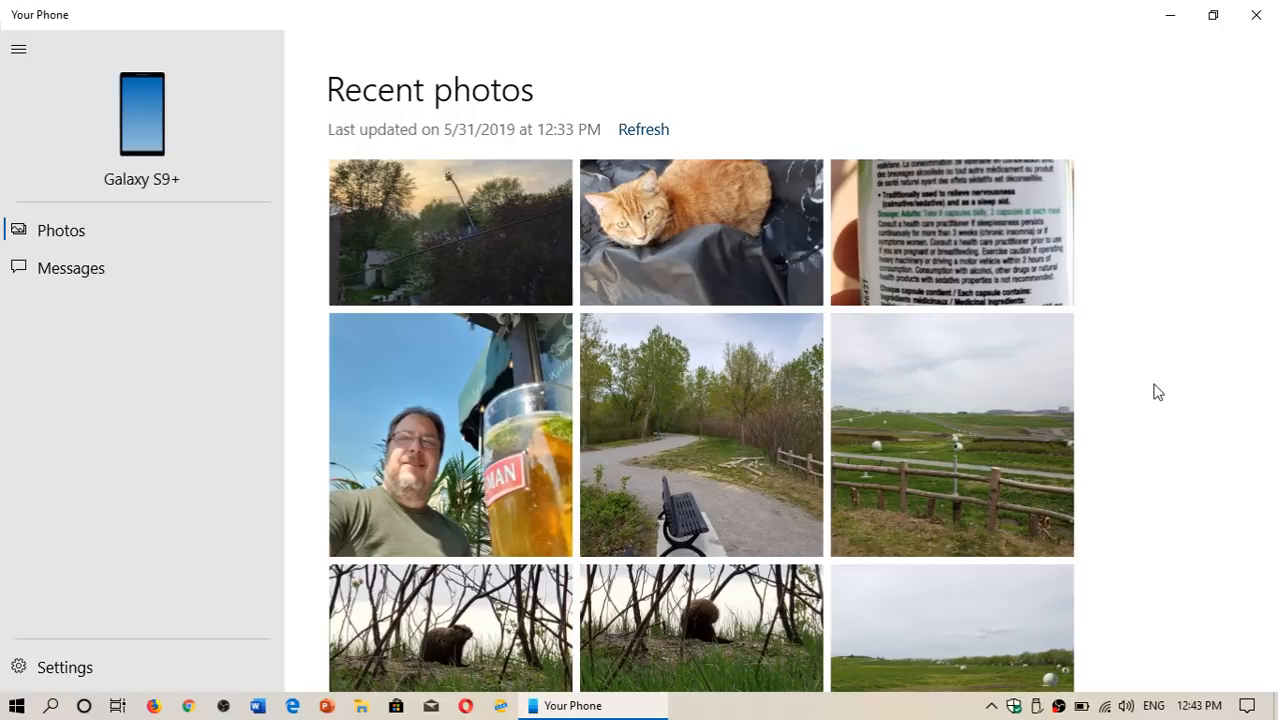
mouse_move(1257, 16)
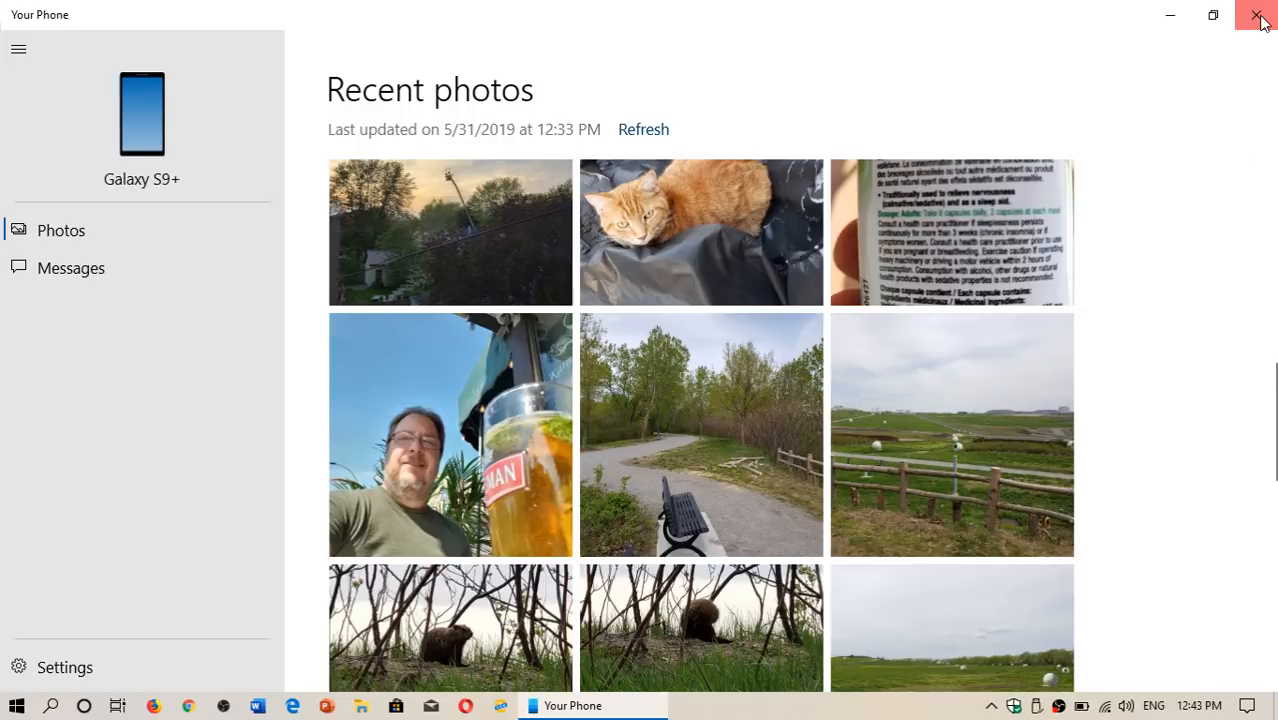
left_click(1259, 15)
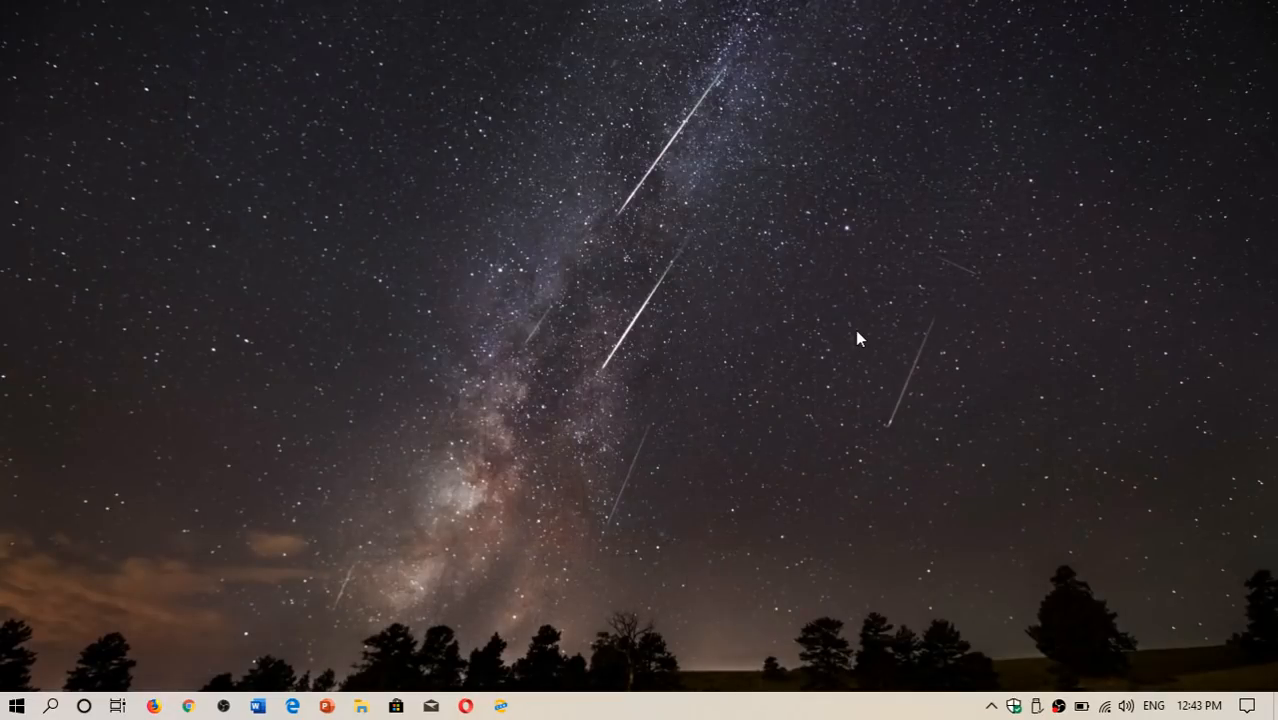